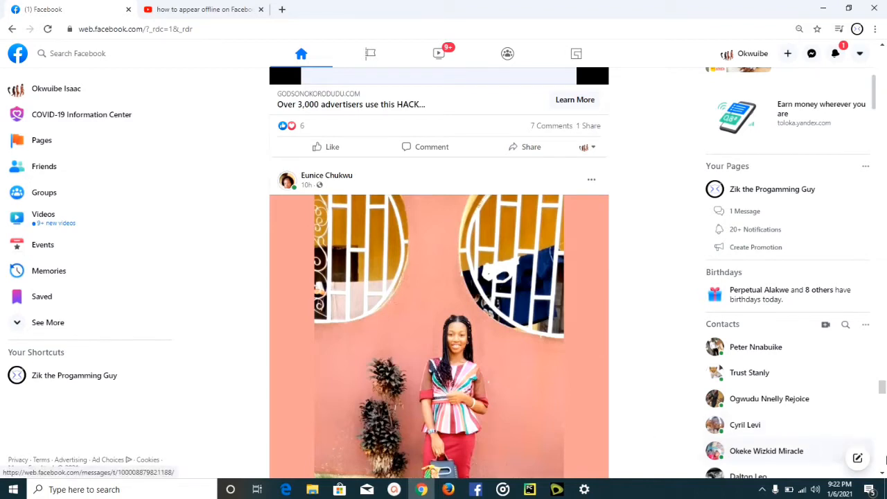
# Scroll down the feed and bring up the Messenger Chat Settings menu beside Contacts.
pyautogui.scroll(-3)
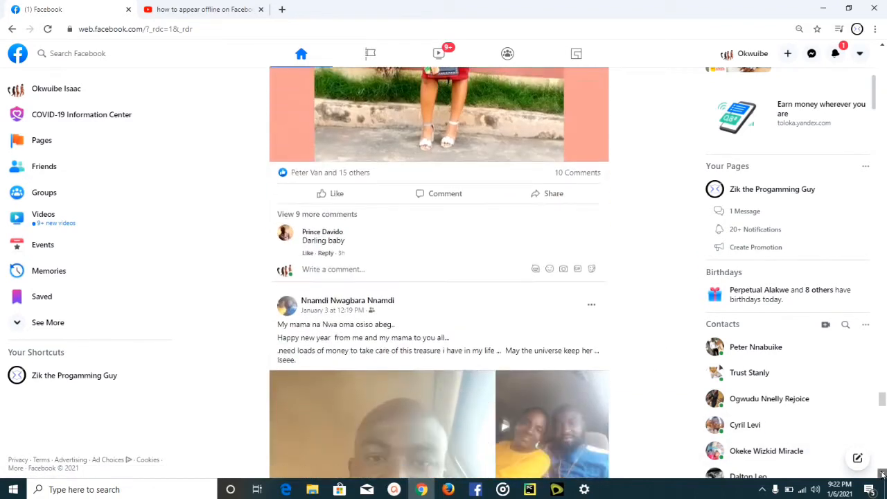
pyautogui.scroll(-3)
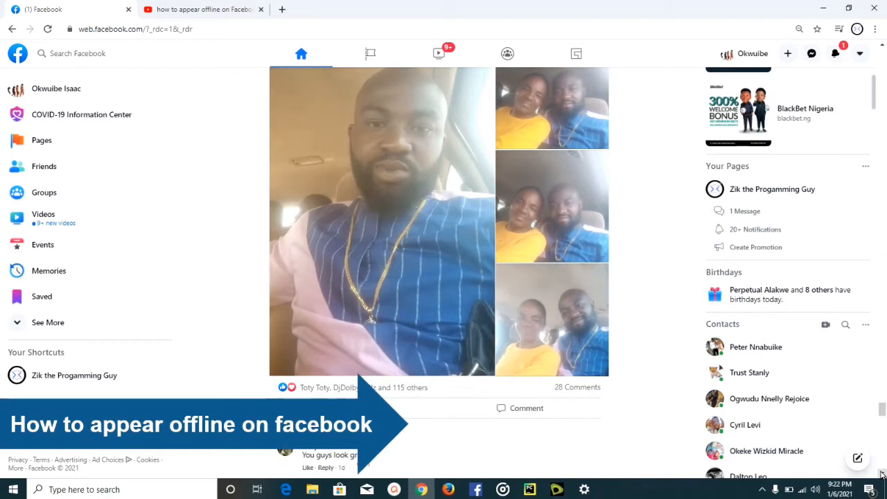
pyautogui.scroll(-3)
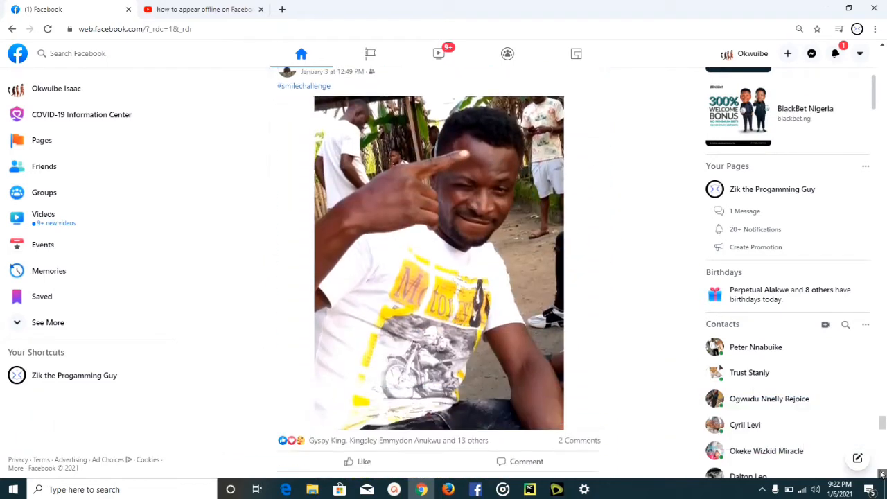
pyautogui.scroll(-3)
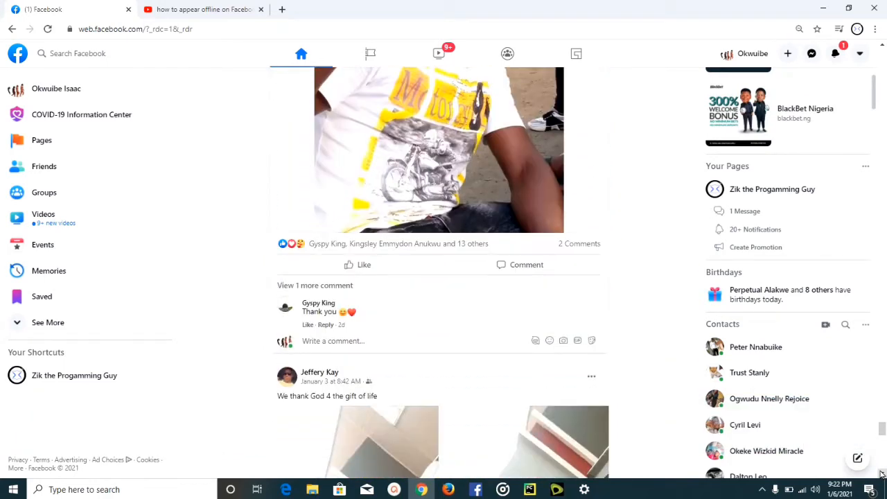
pyautogui.scroll(-3)
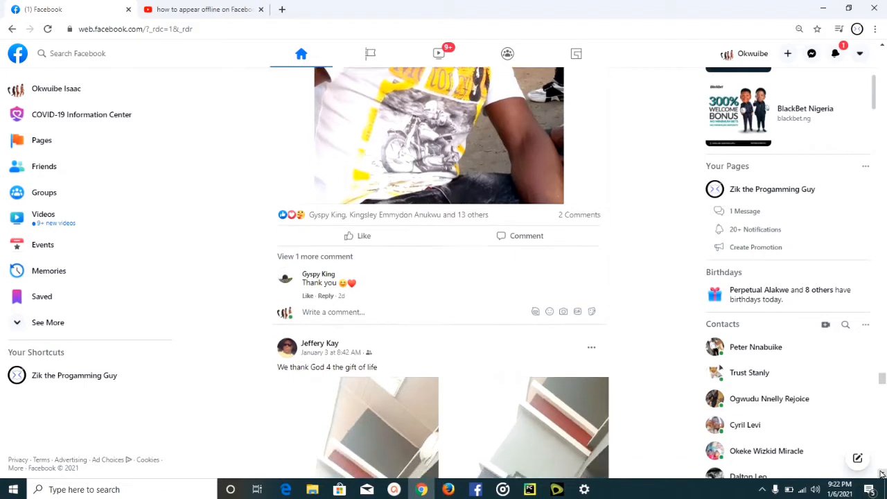
pyautogui.scroll(-3)
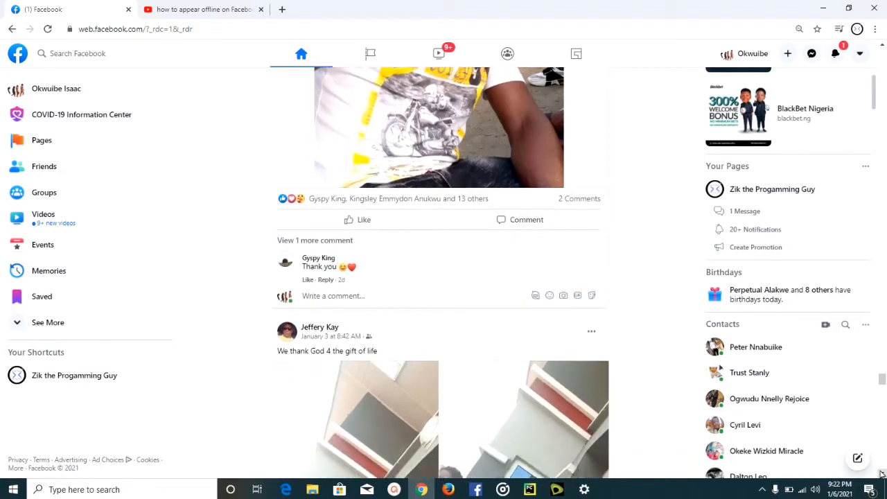
pyautogui.scroll(-3)
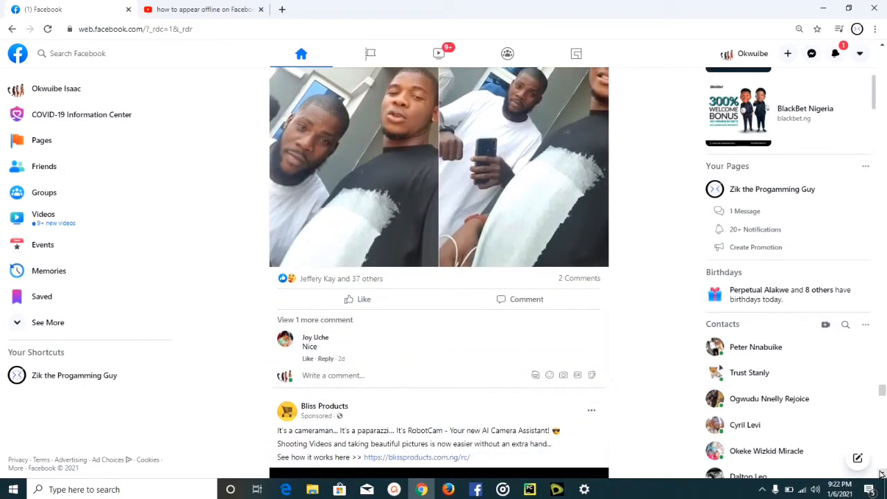
pyautogui.scroll(-3)
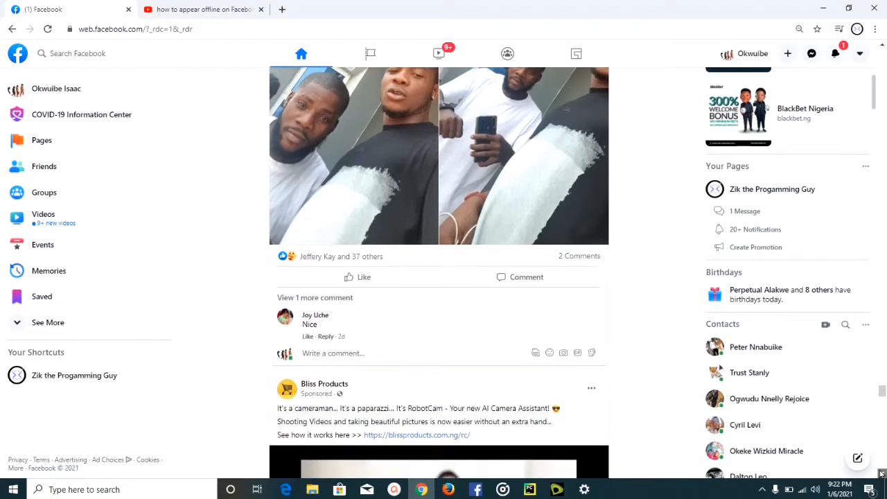
pyautogui.scroll(-3)
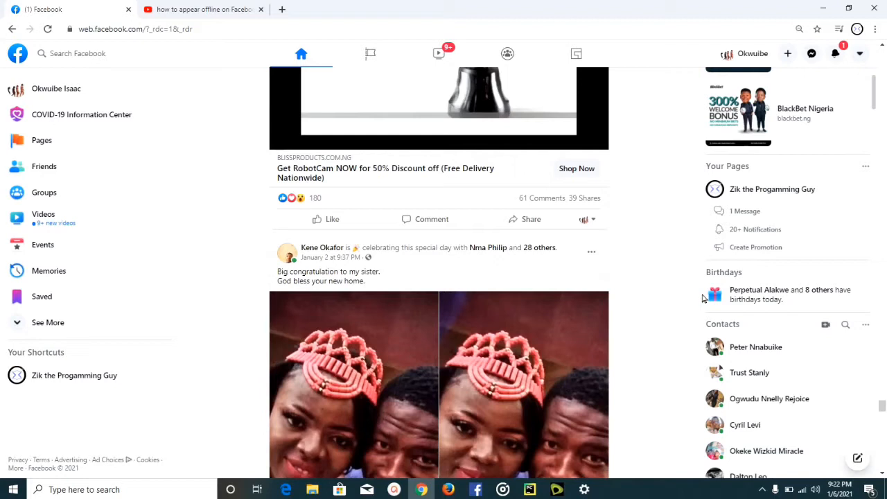
pyautogui.moveTo(594, 242)
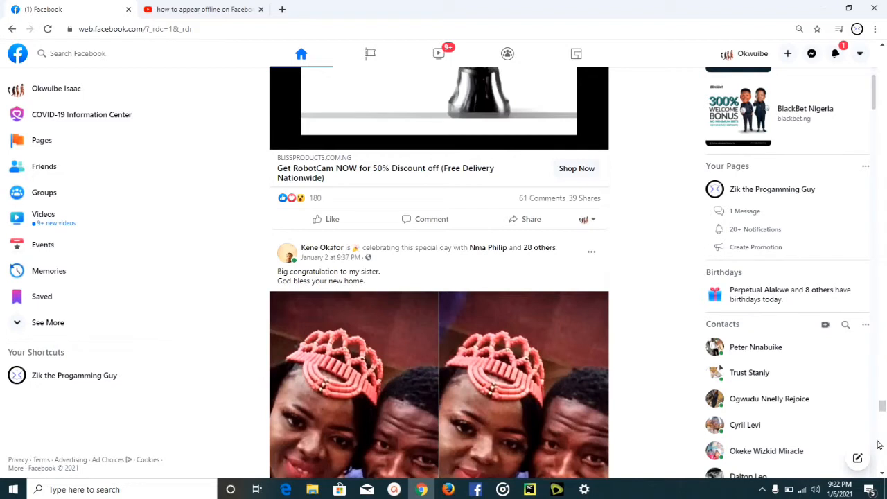
pyautogui.moveTo(858, 457)
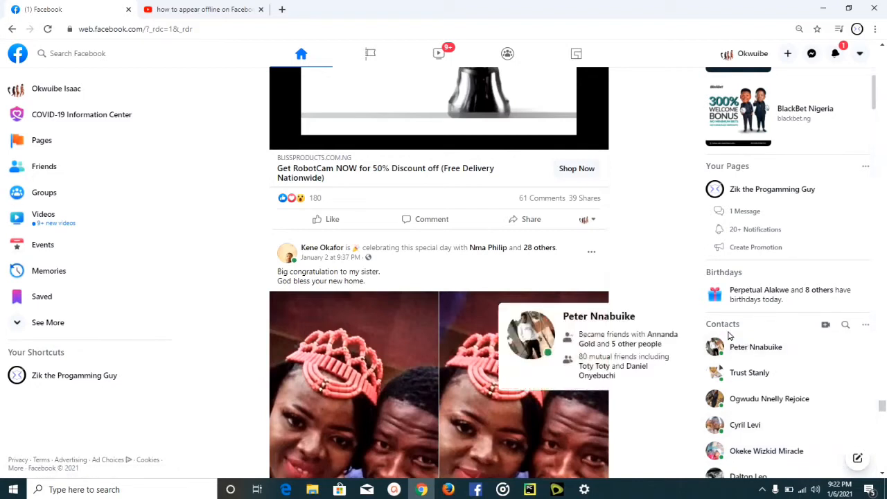
pyautogui.moveTo(799, 337)
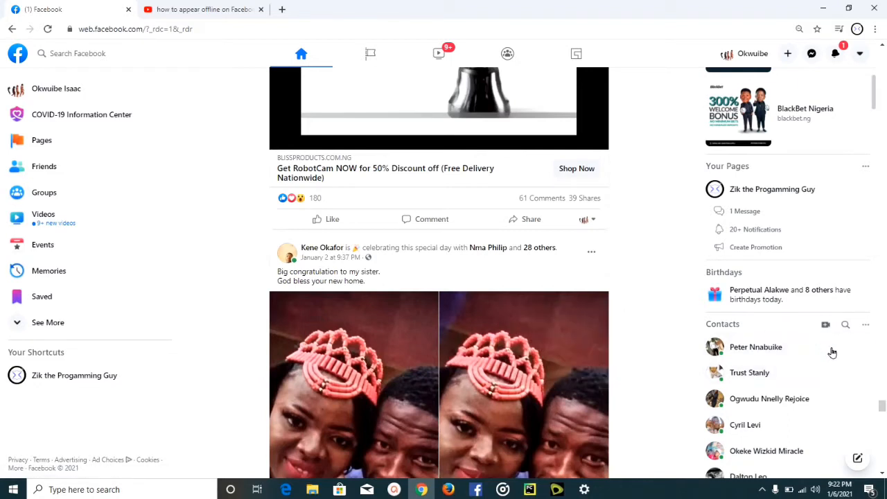
pyautogui.moveTo(881, 393)
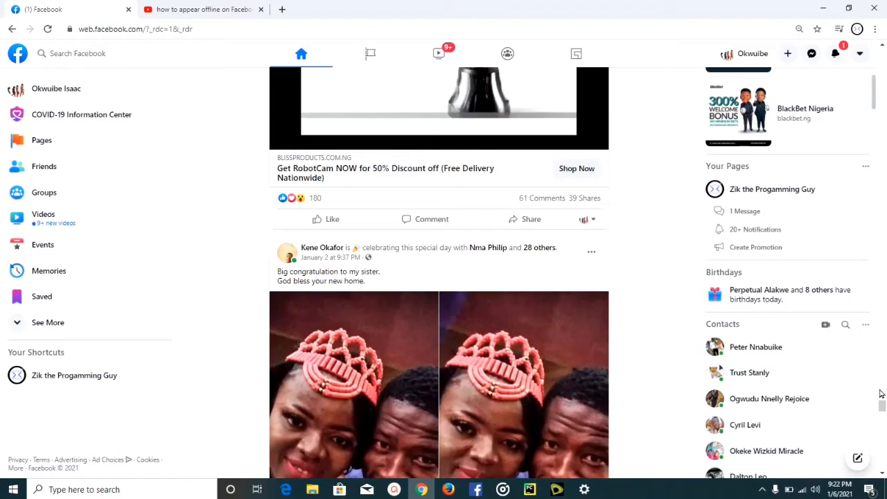
pyautogui.scroll(-3)
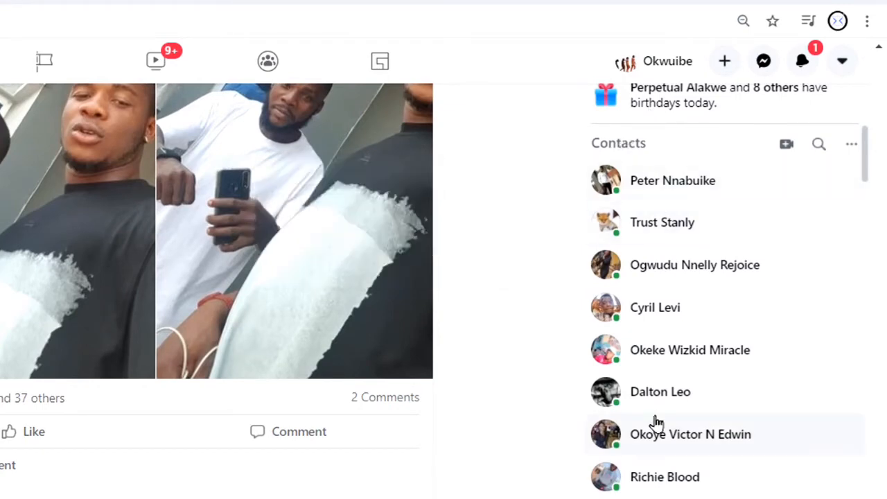
pyautogui.moveTo(690, 434)
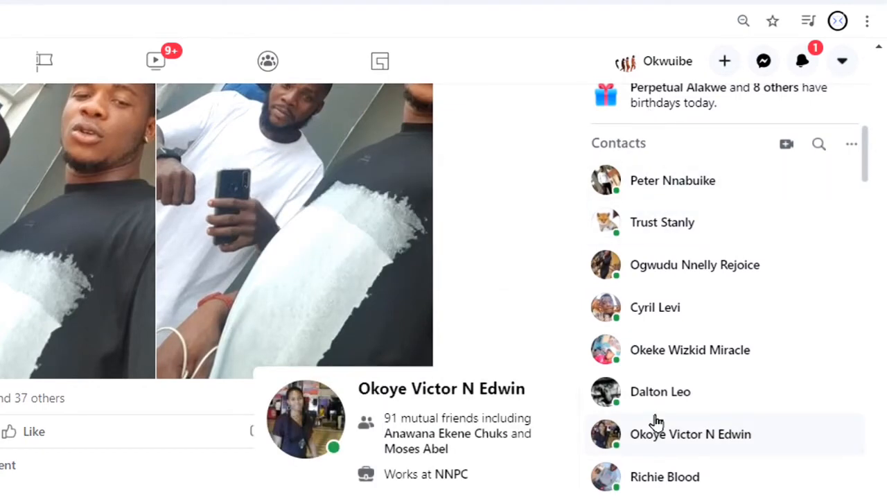
pyautogui.moveTo(861, 146)
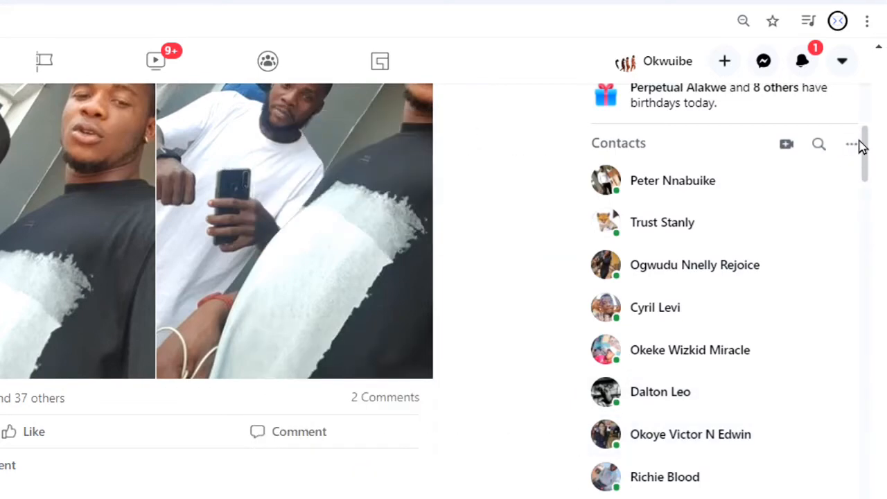
pyautogui.moveTo(852, 143)
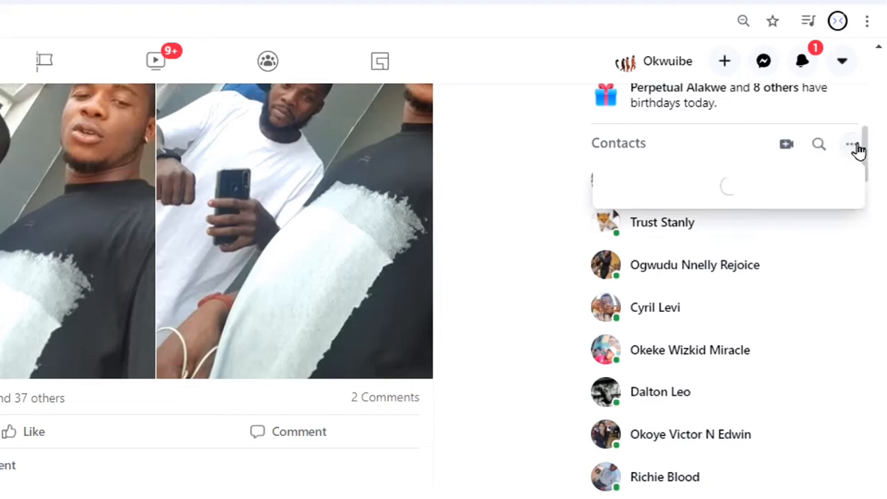
pyautogui.click(851, 143)
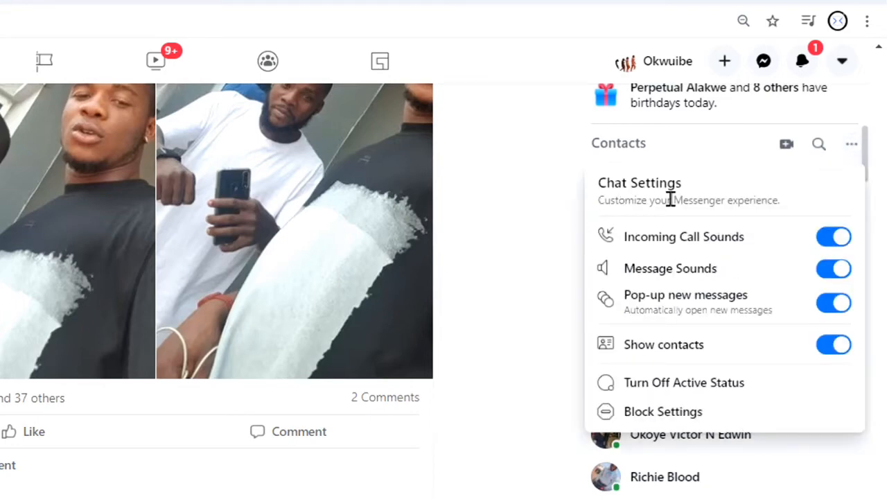
pyautogui.moveTo(676, 374)
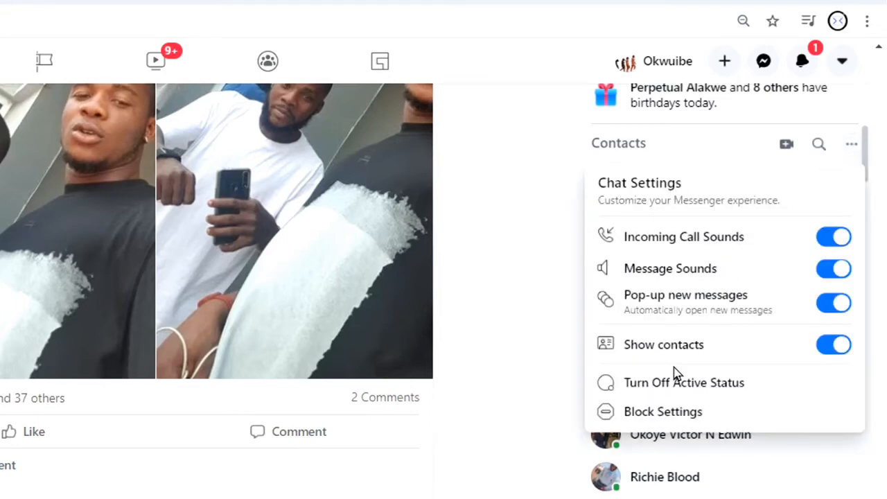
pyautogui.moveTo(665, 388)
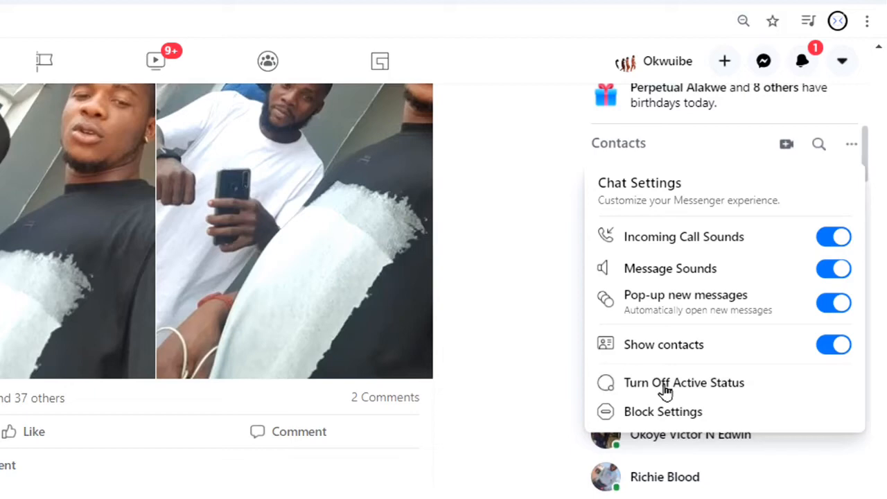
pyautogui.moveTo(673, 388)
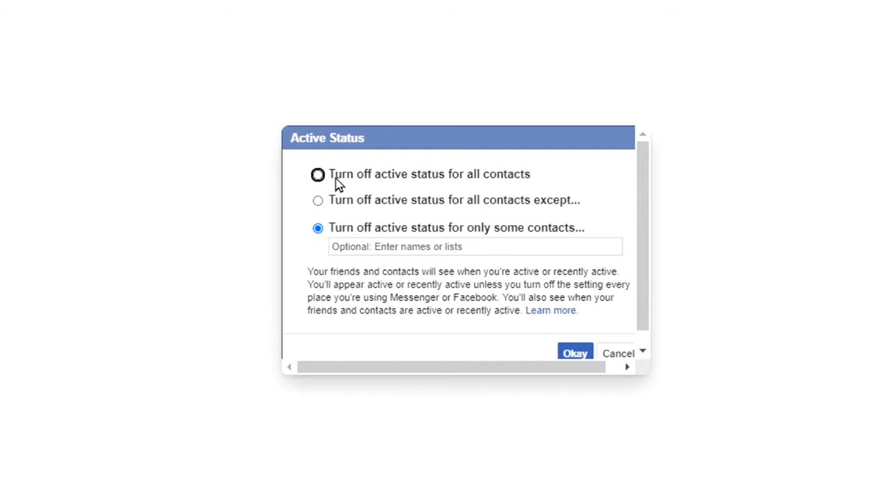
pyautogui.moveTo(524, 182)
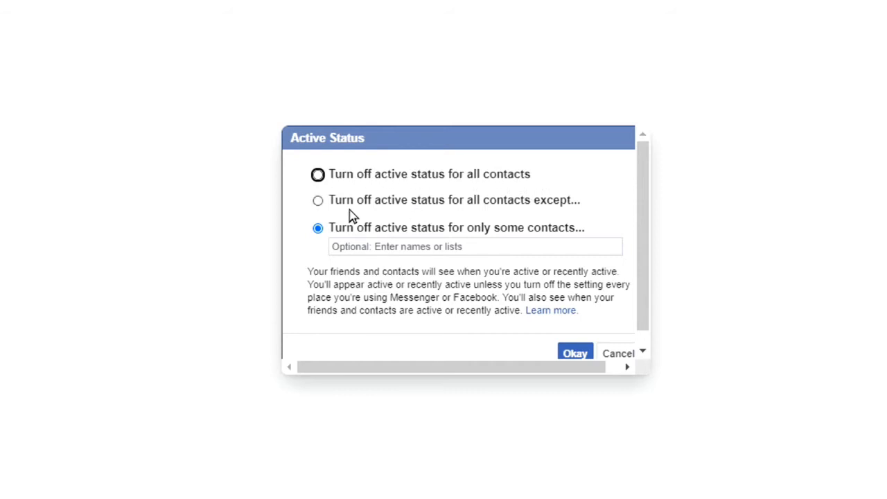
pyautogui.moveTo(523, 211)
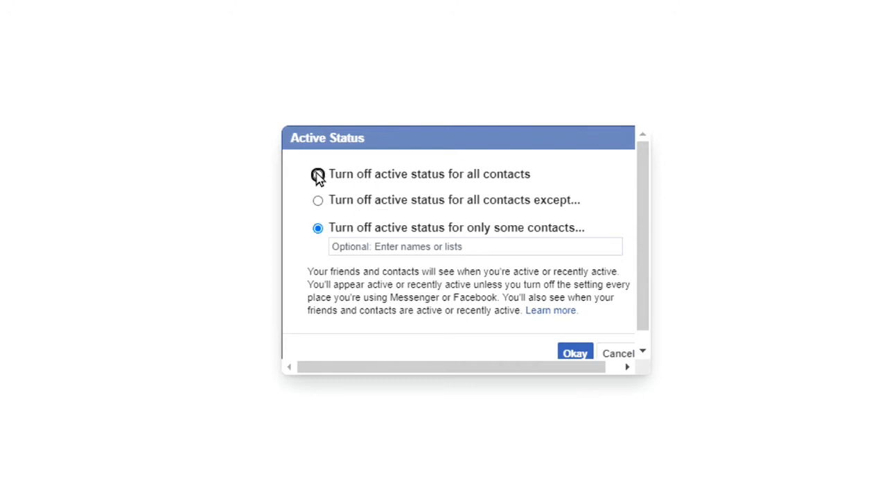
# Choose 'Turn off active status for all contacts' and confirm with Okay.
pyautogui.click(318, 174)
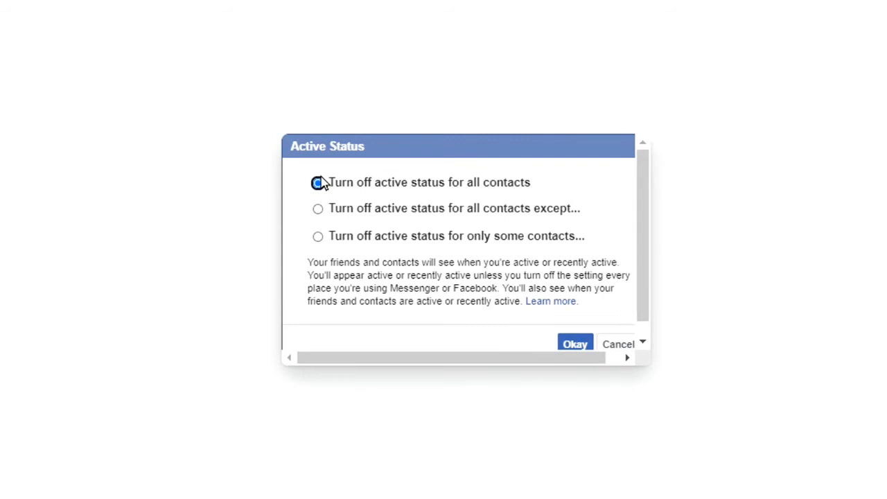
pyautogui.click(317, 182)
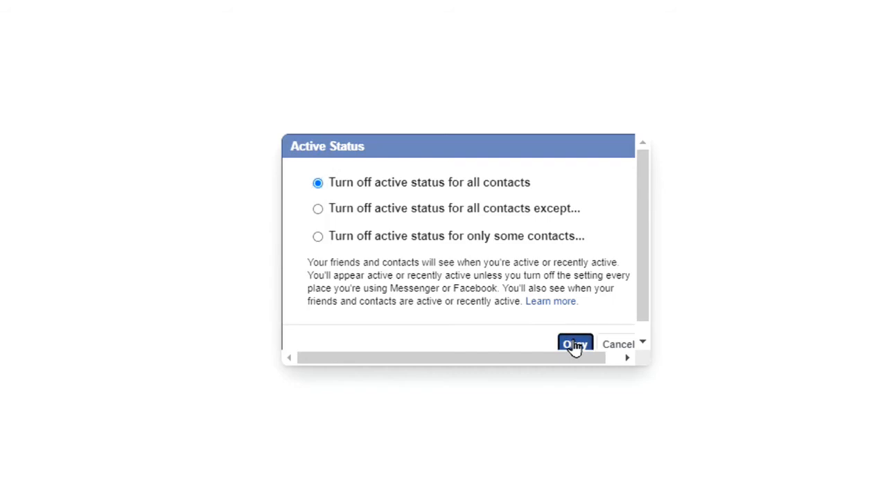
pyautogui.click(574, 344)
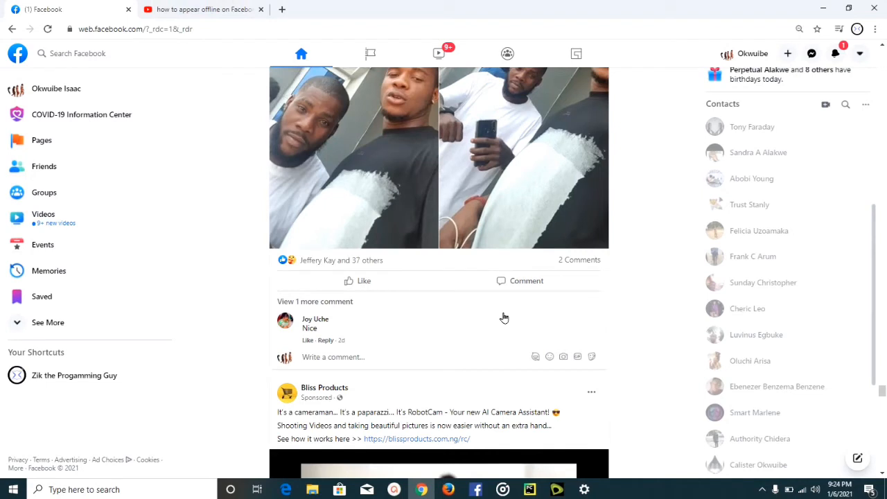
pyautogui.moveTo(822, 338)
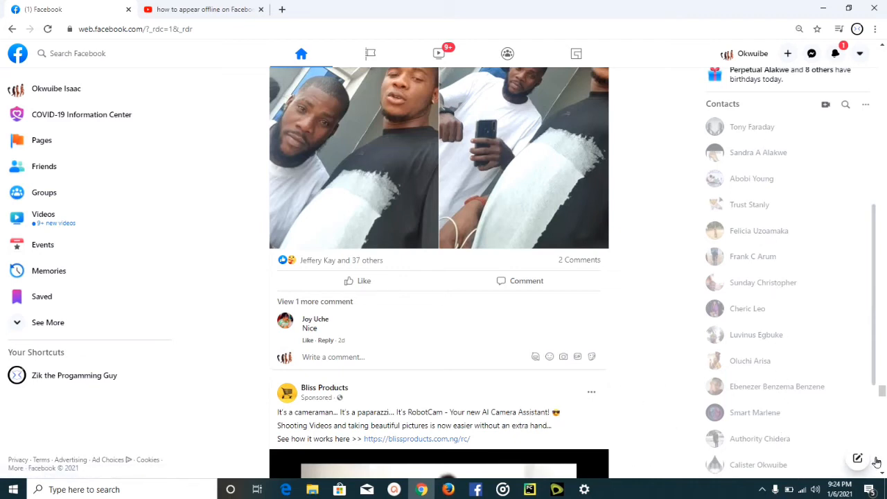
pyautogui.click(858, 458)
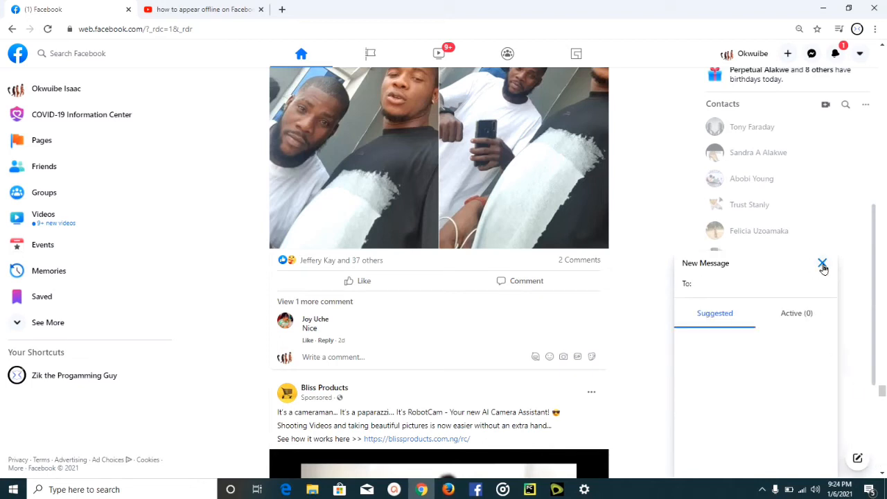
pyautogui.click(822, 264)
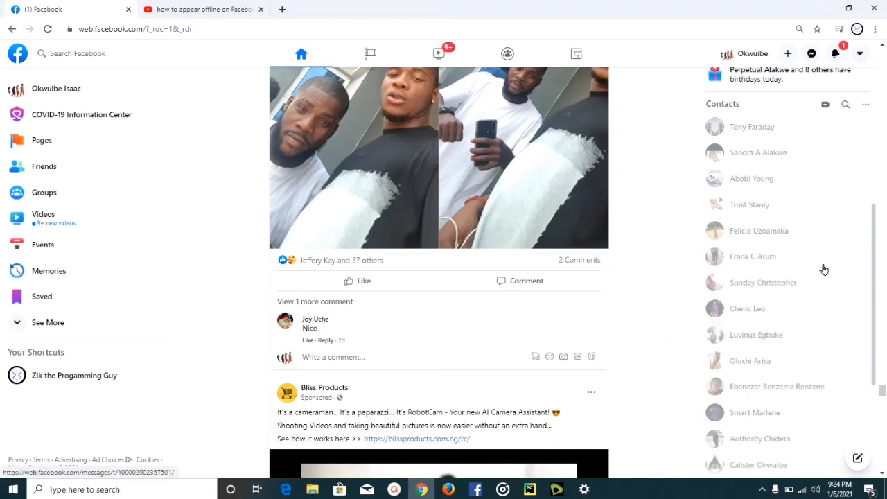